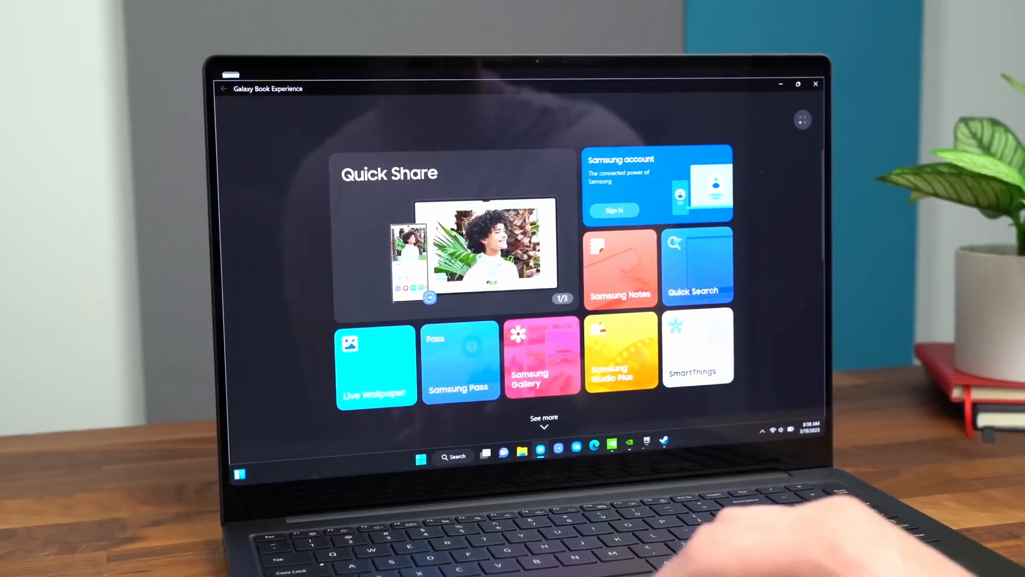
{"action": "scroll", "scroll_direction": "down", "scroll_amount": 3}
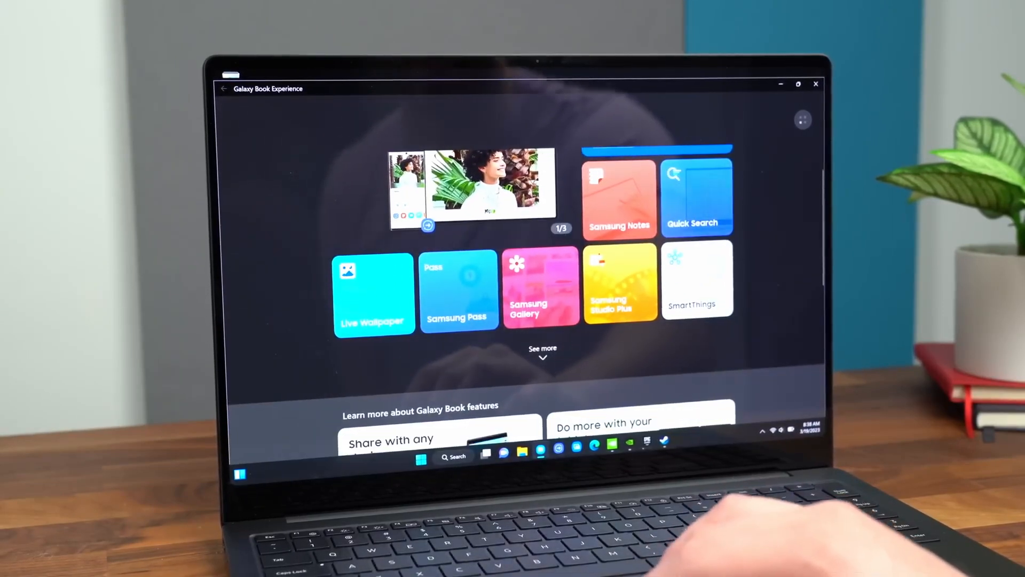
{"action": "left_click", "coordinate": [427, 226]}
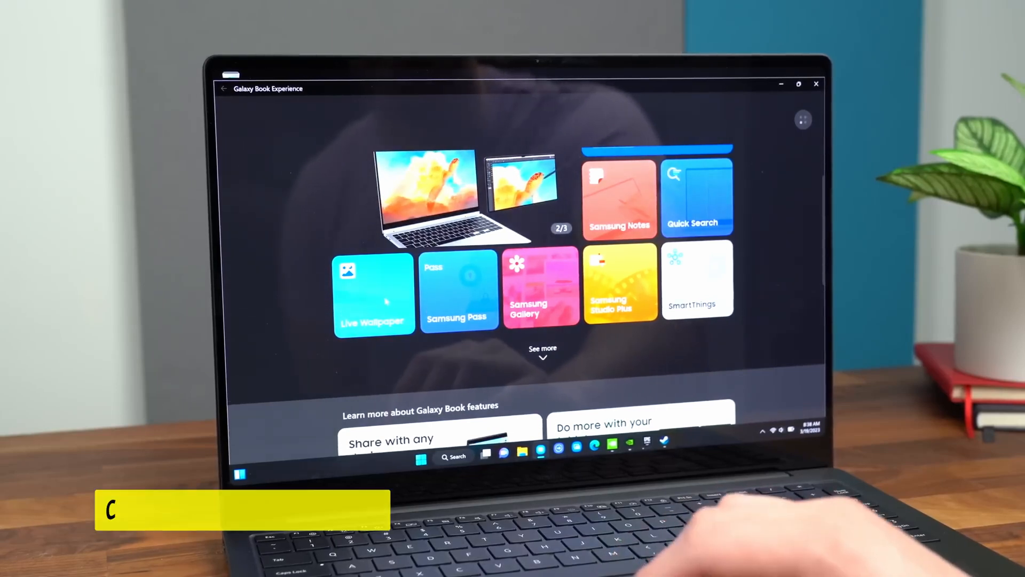
{"action": "scroll", "scroll_direction": "down", "scroll_amount": 3}
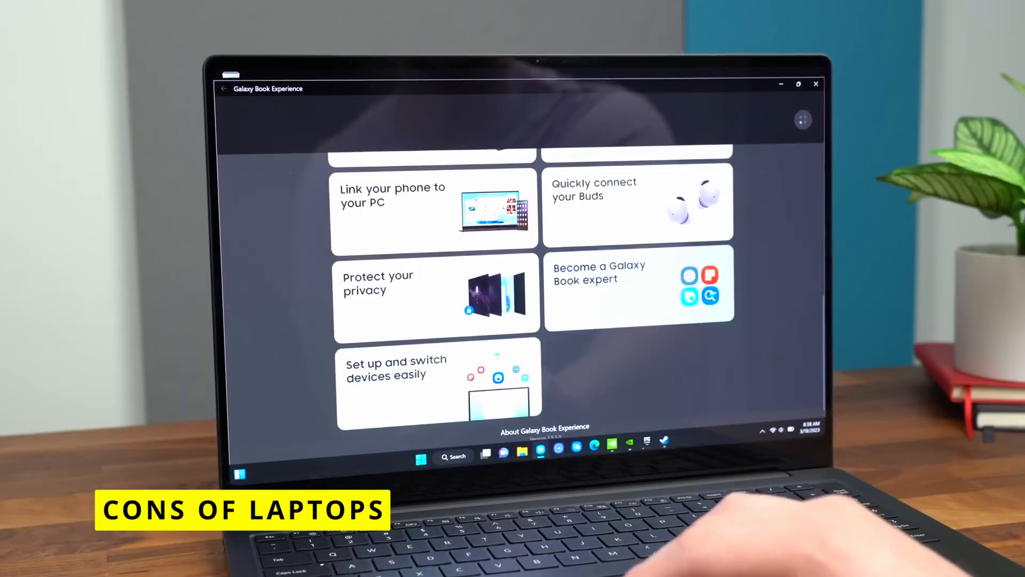
{"action": "scroll", "scroll_direction": "up", "scroll_amount": 3}
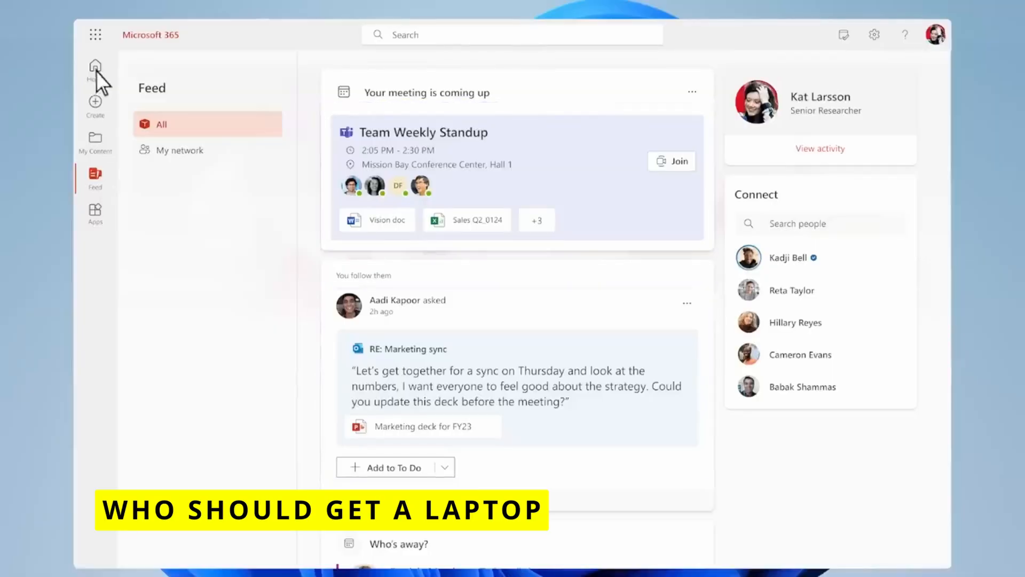
{"action": "left_click", "coordinate": [95, 66]}
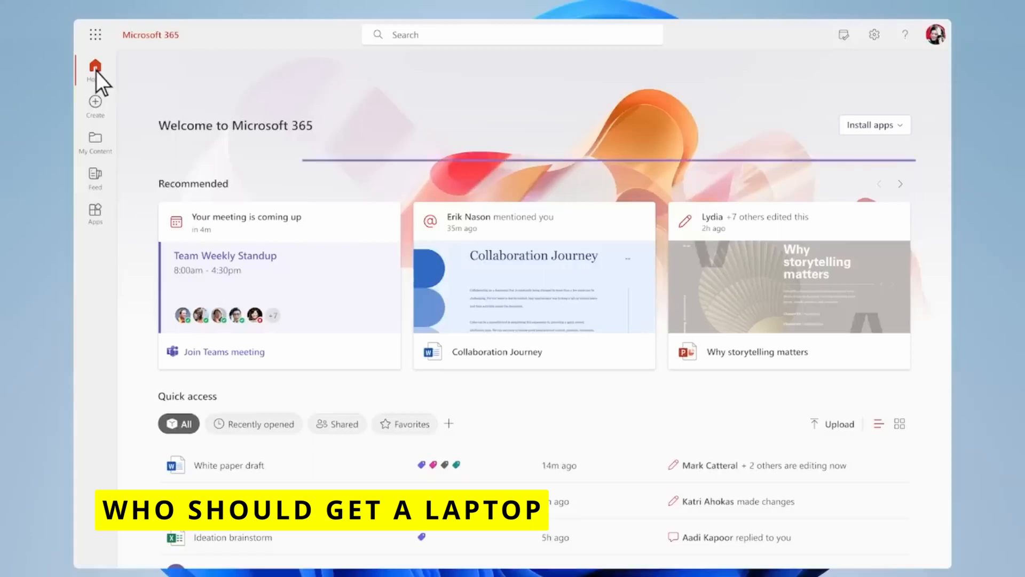